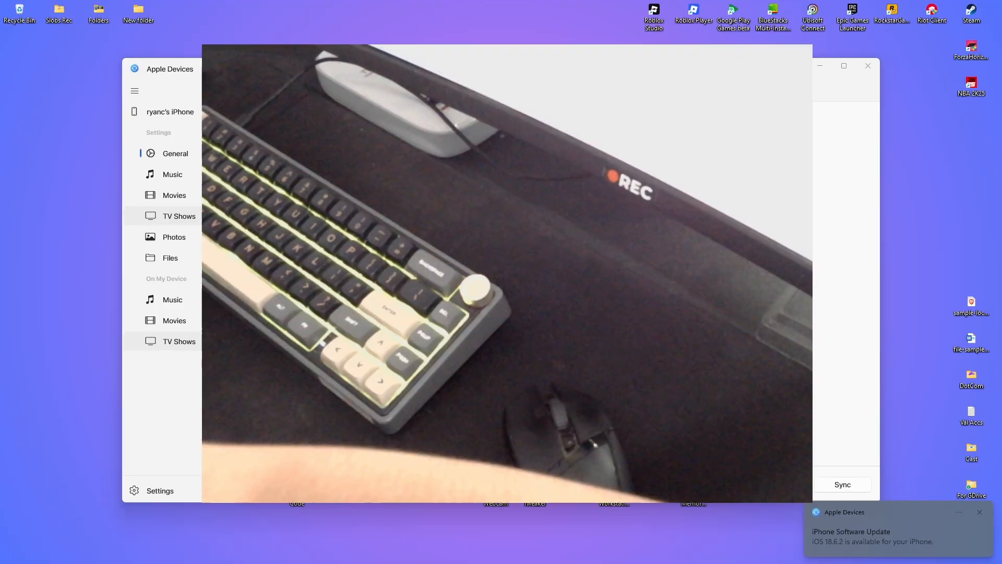
Enable 'Sync photos onto iPhone' and choose to pick a different source folder.
click(174, 237)
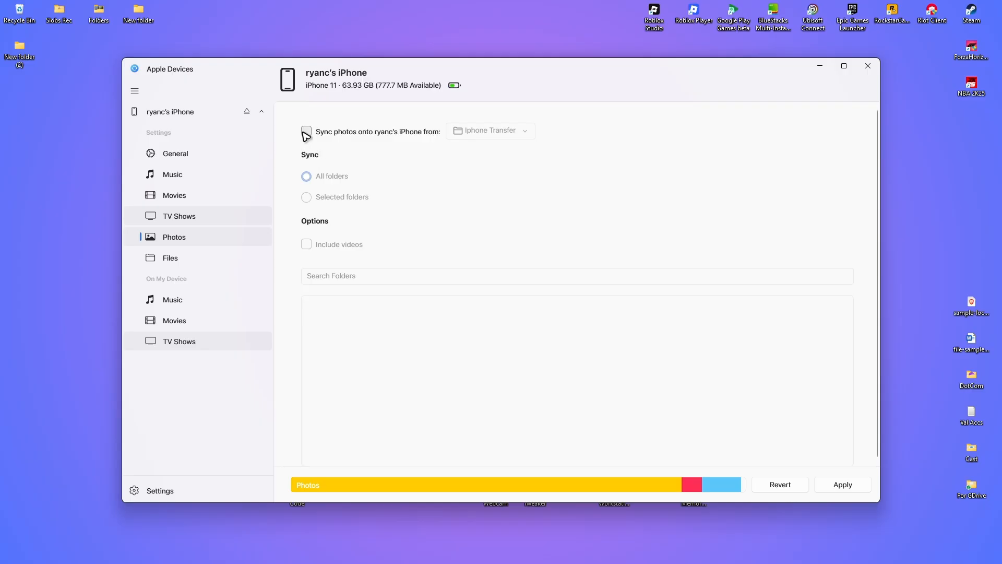
click(306, 132)
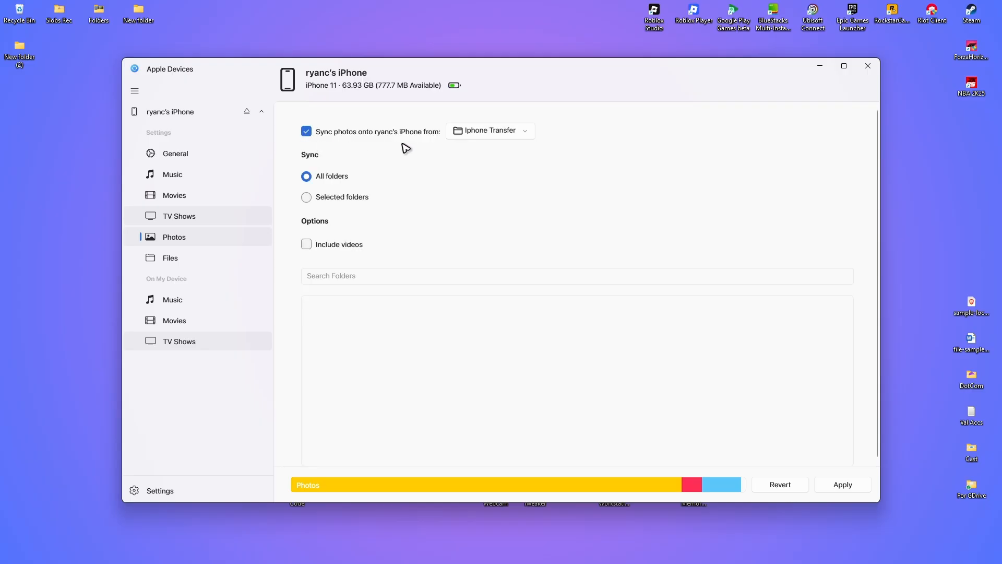
mouse_move(512, 139)
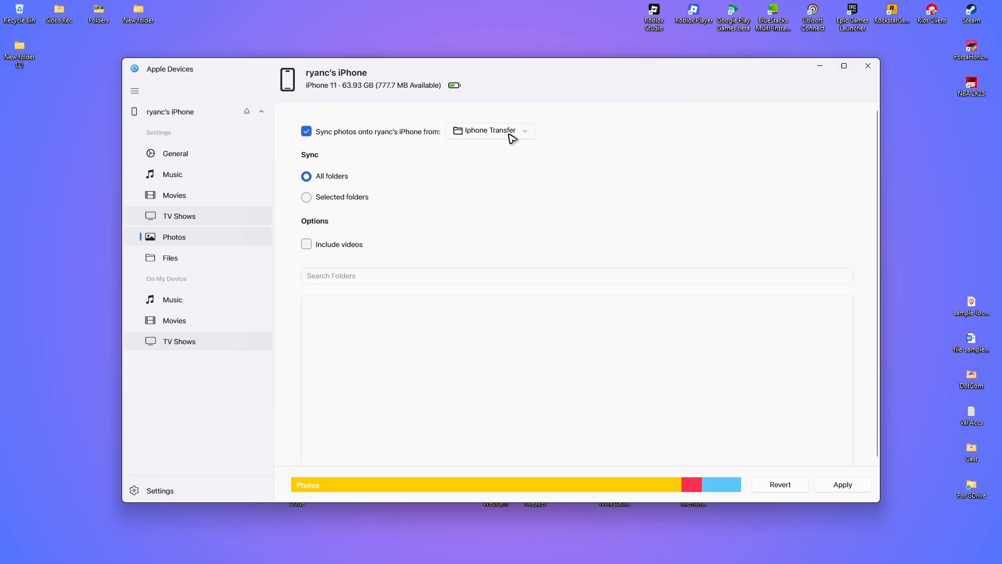
click(490, 130)
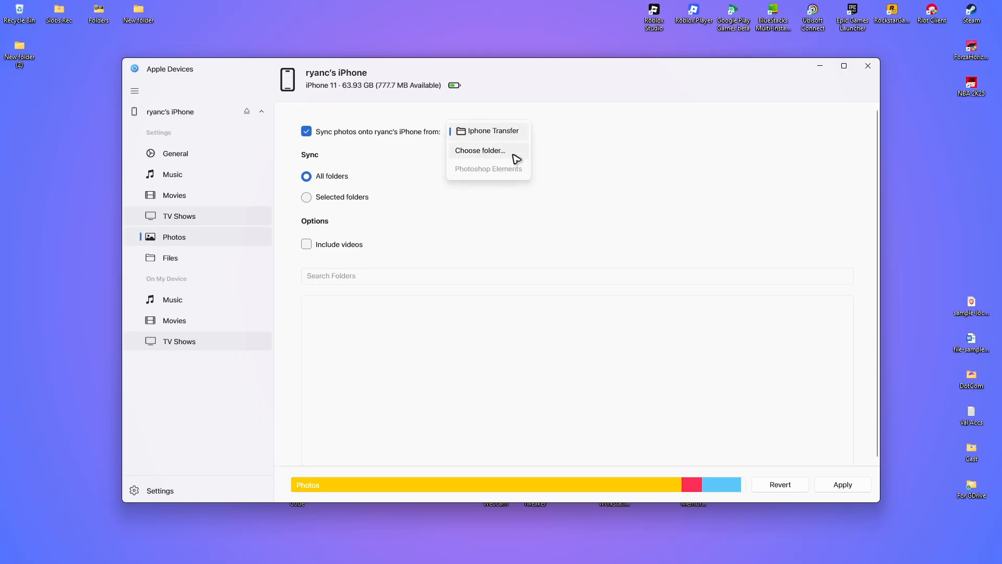
click(479, 150)
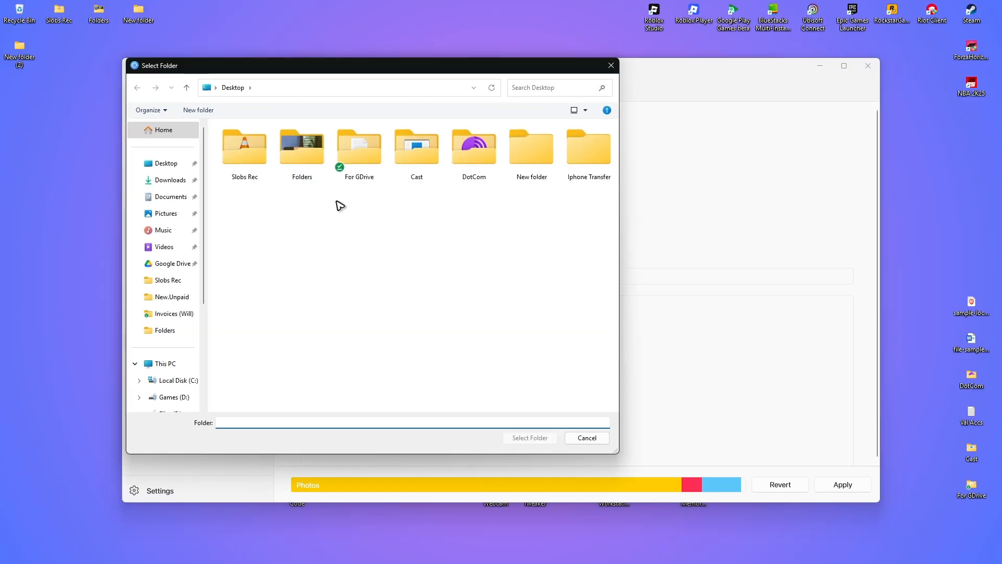
Select the Desktop's Iphone Transfer folder as the photo sync source.
right_click(340, 206)
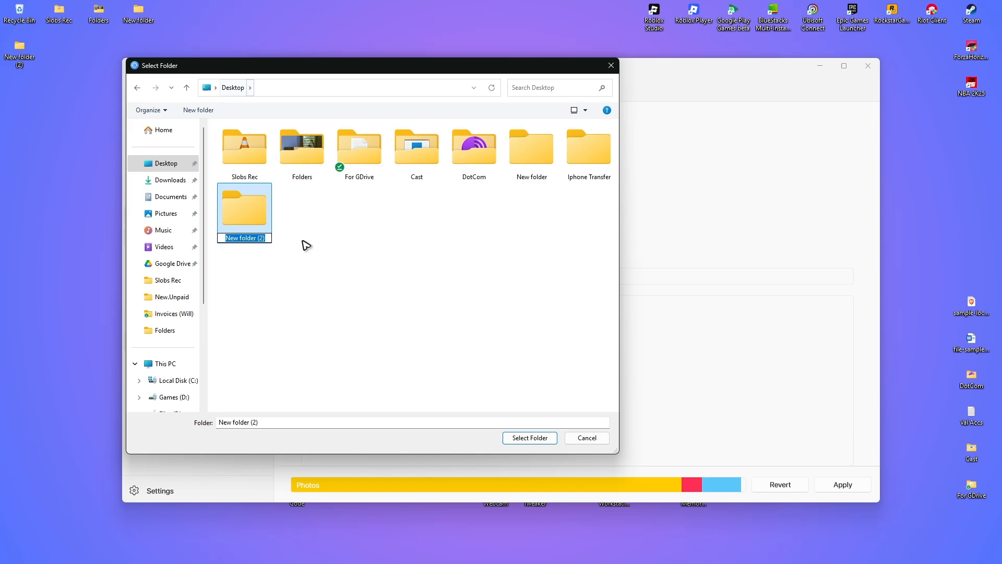
mouse_move(609, 182)
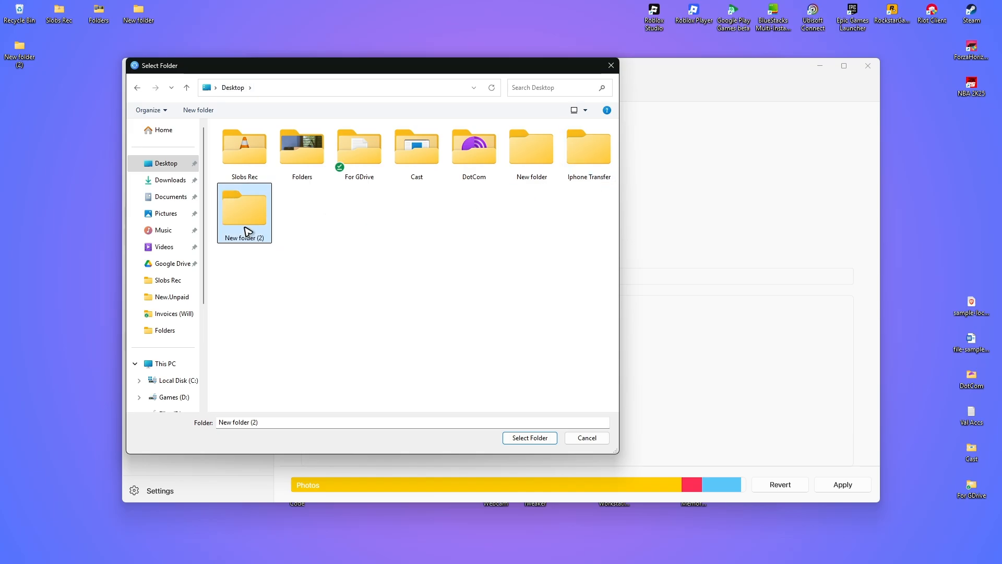
click(589, 148)
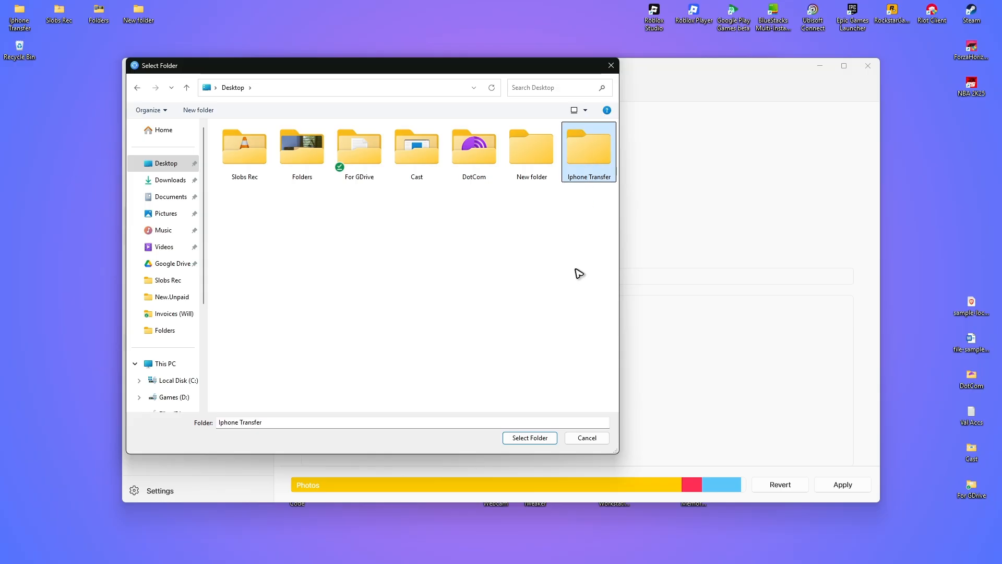
click(530, 438)
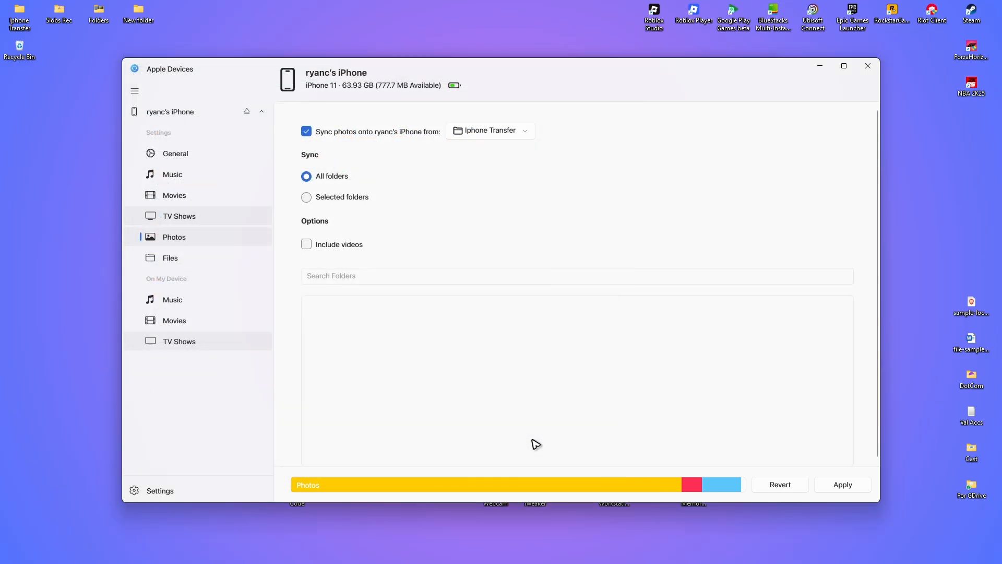
mouse_move(505, 130)
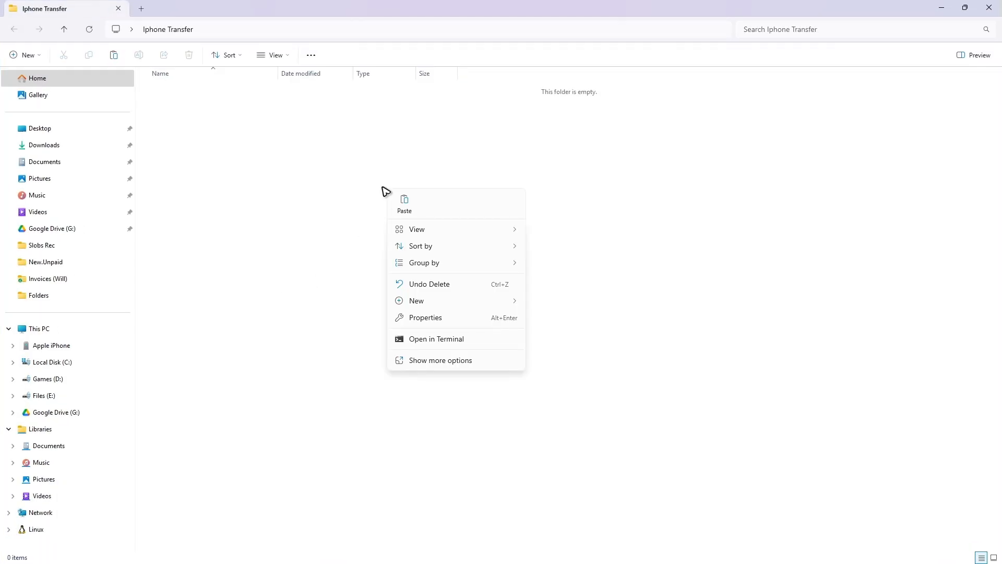
click(404, 201)
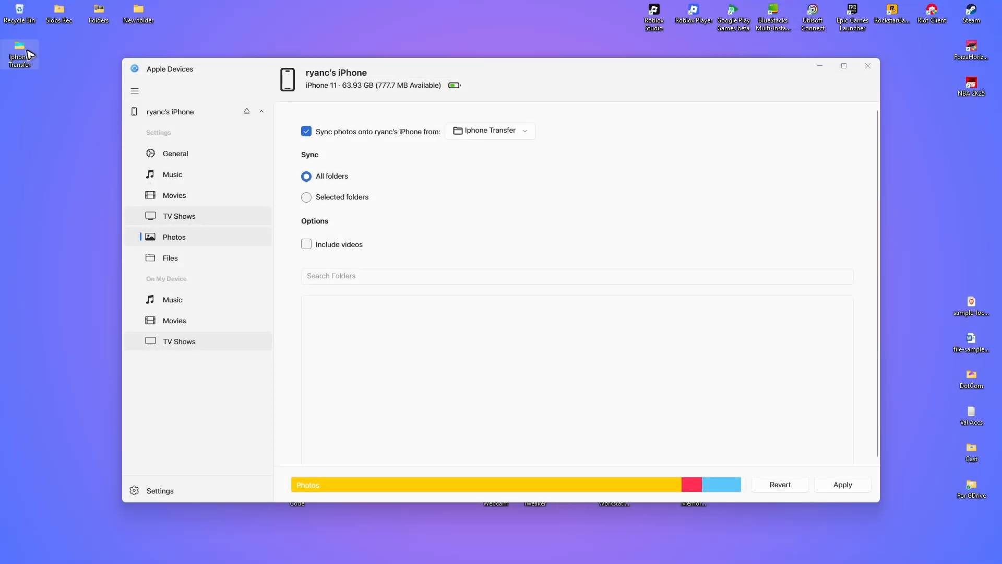
mouse_move(842, 484)
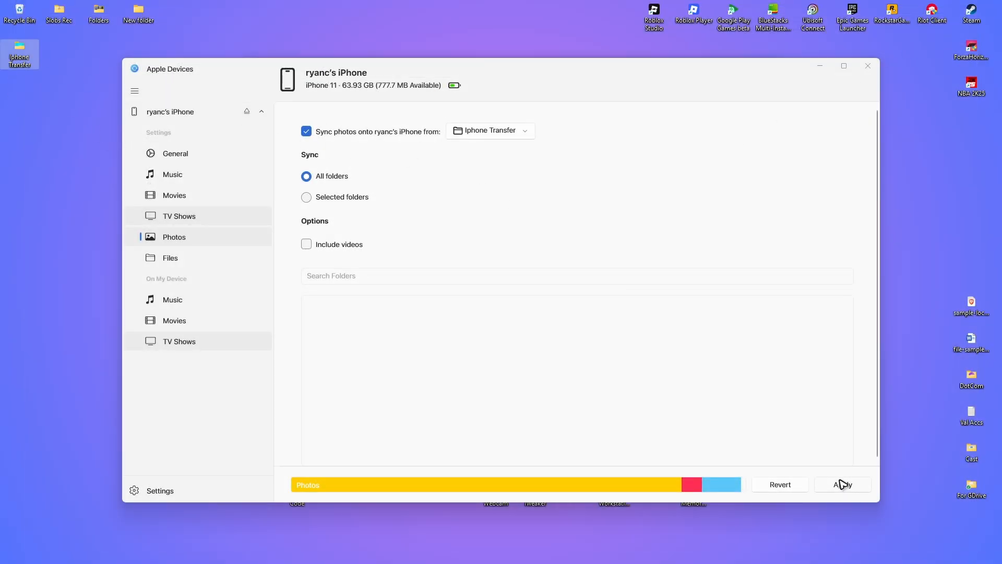
Apply the photo sync settings so Iphone Transfer photos go to the iPhone.
click(843, 484)
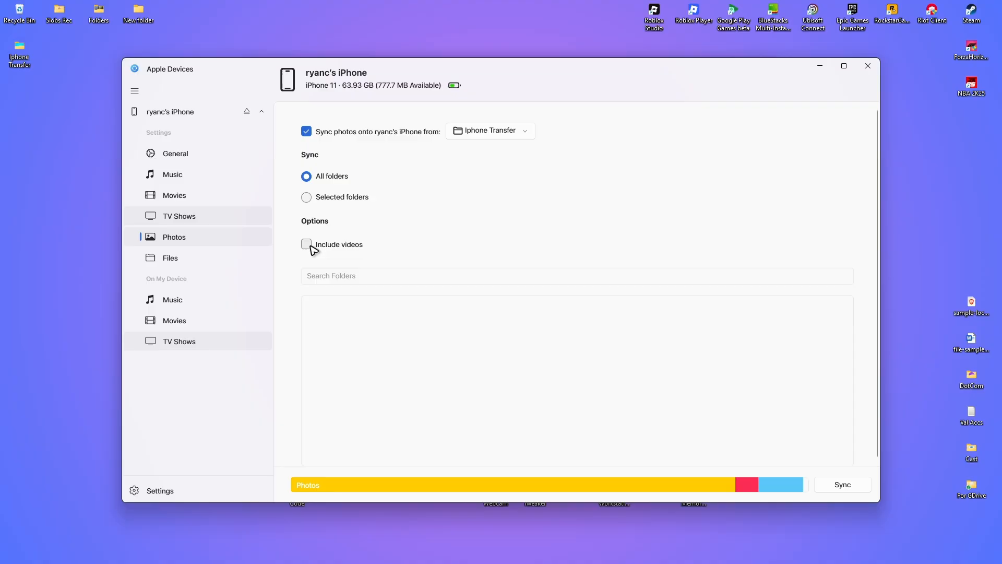
mouse_move(534, 294)
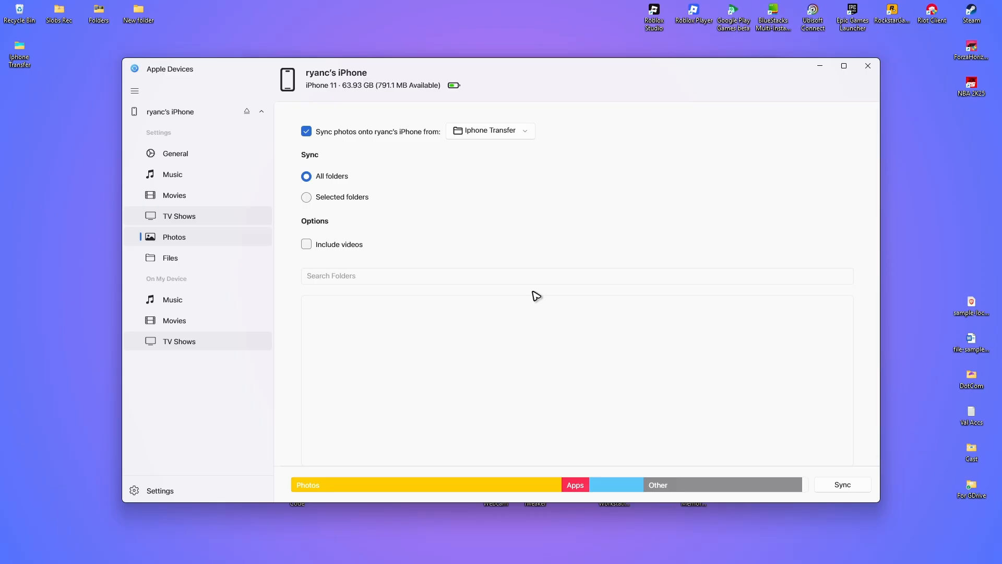
mouse_move(542, 298)
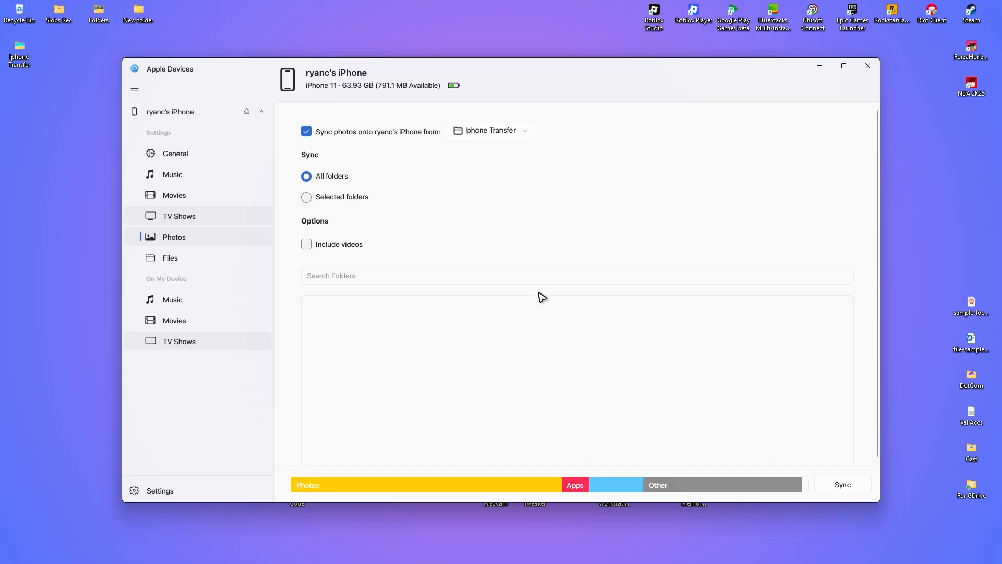